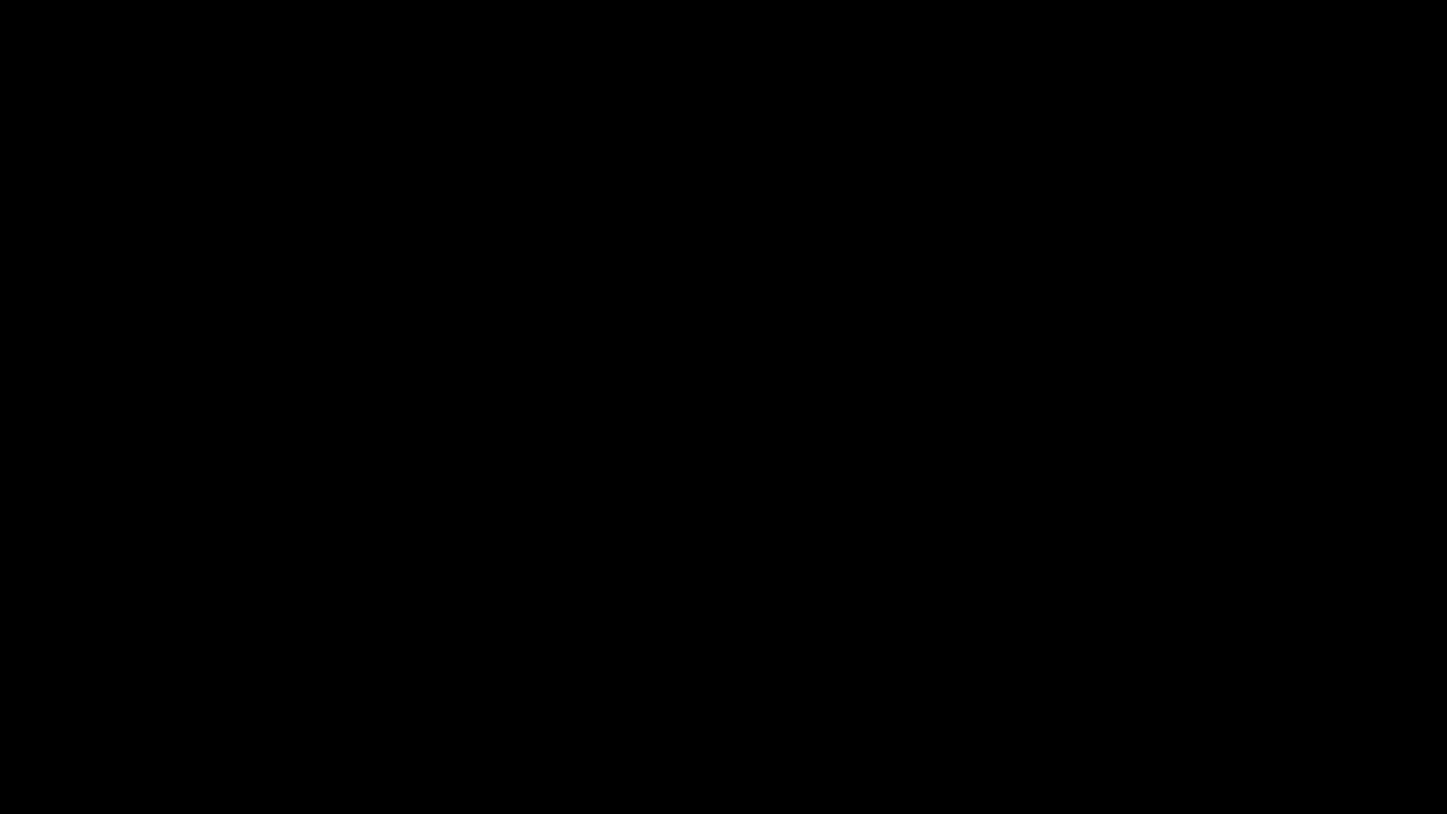
# - Draw a thin white line rising from the left middle toward the top-right corner
pyautogui.moveTo(199, 392); pyautogui.dragTo(1393, 43)
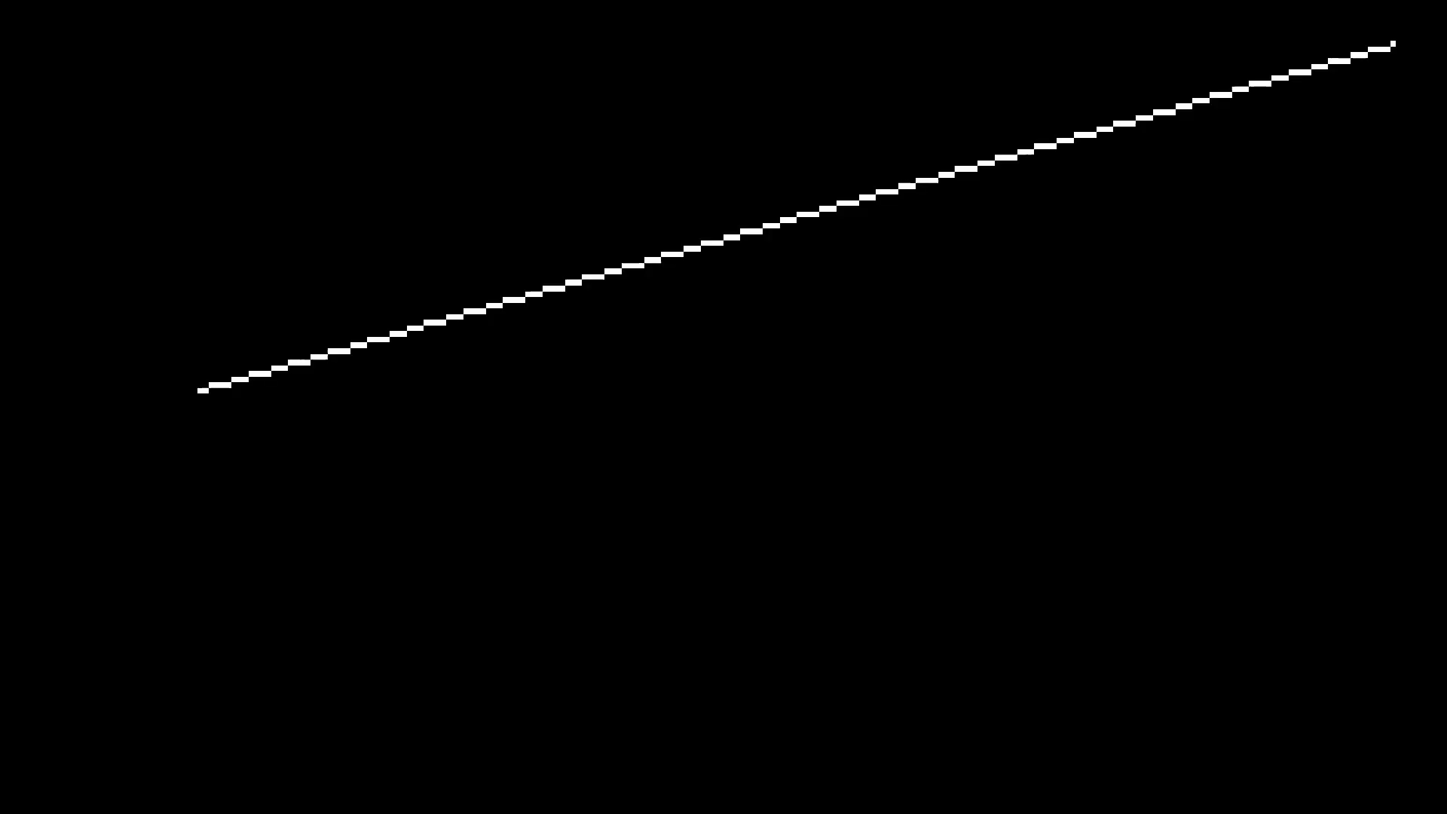